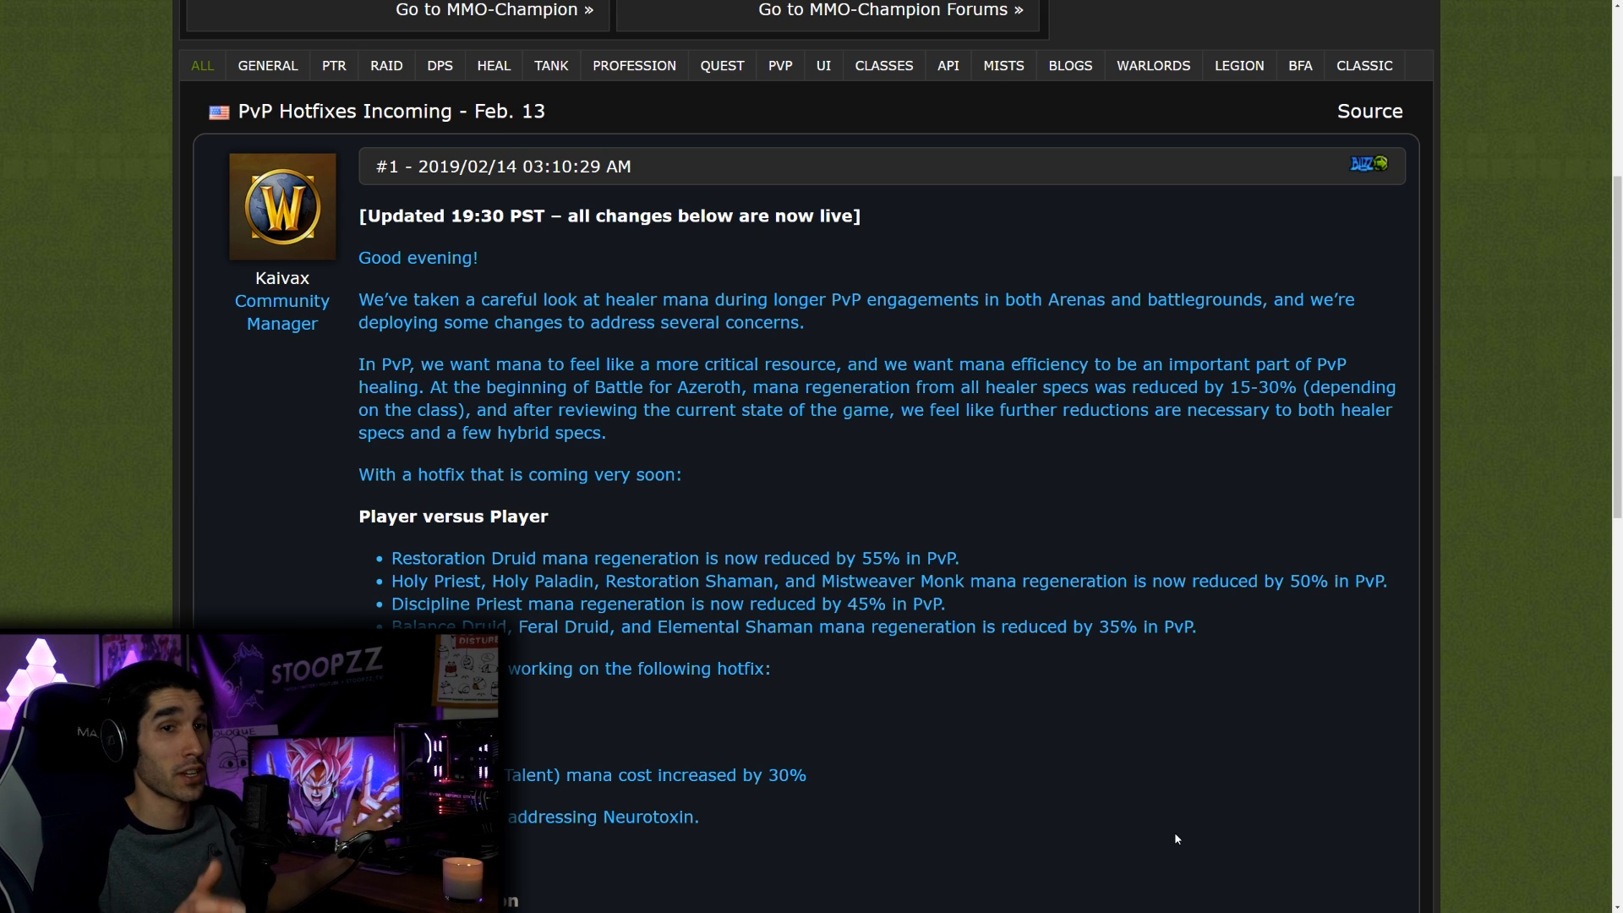
- Scroll the PvP Hotfixes post to the 'Separately, we're working on' Druid hotfix section
scroll(down, 3)
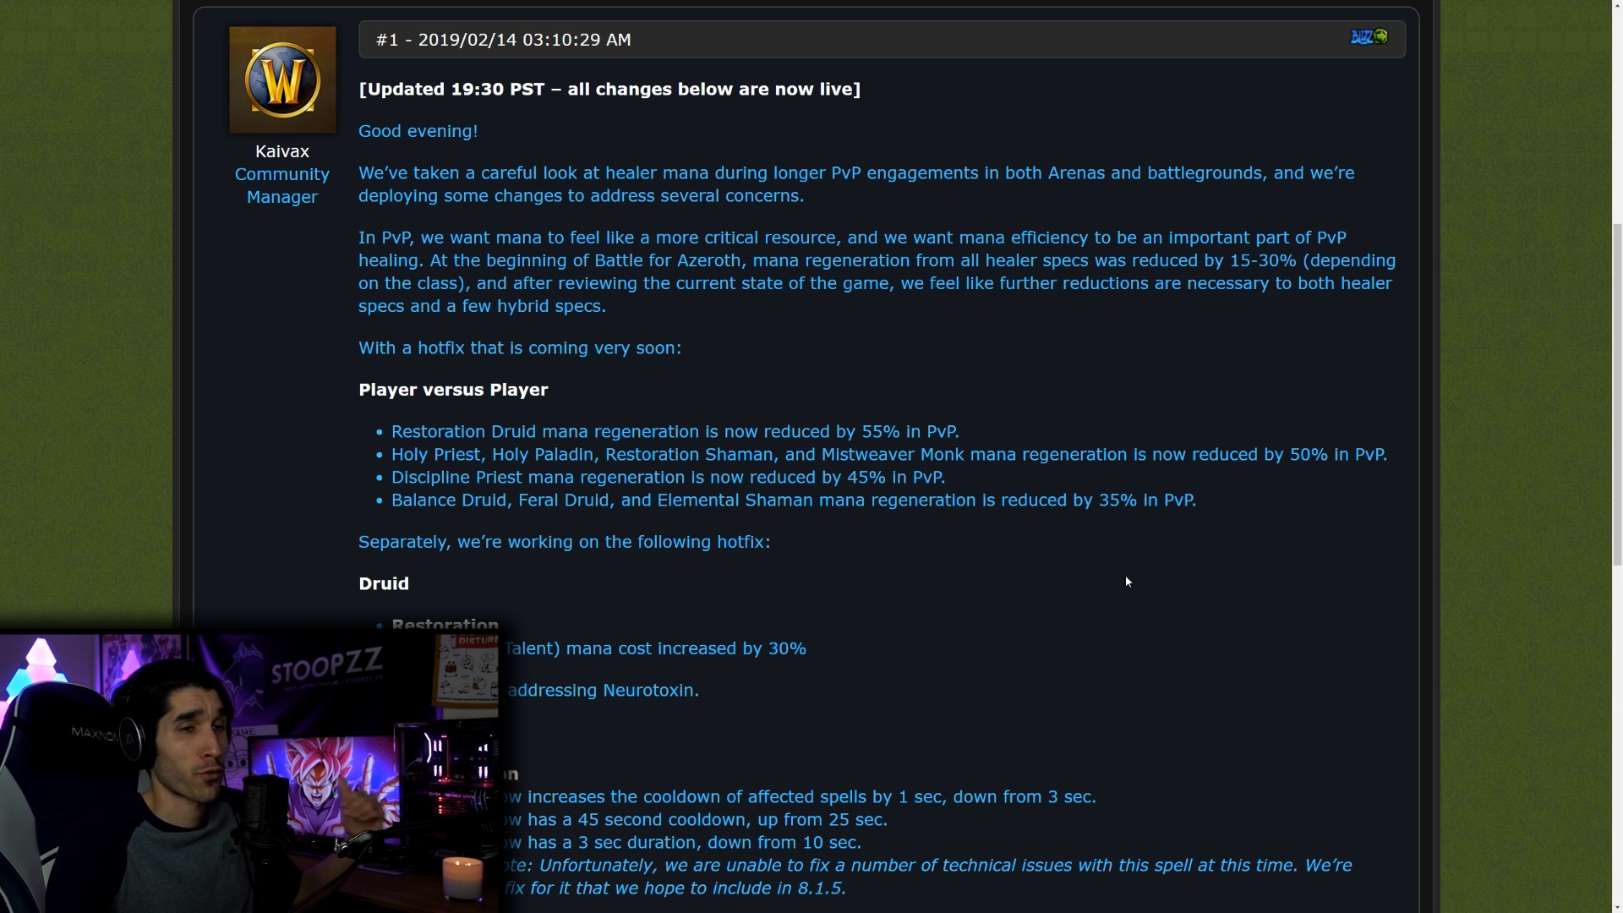
mouse_move(1055, 602)
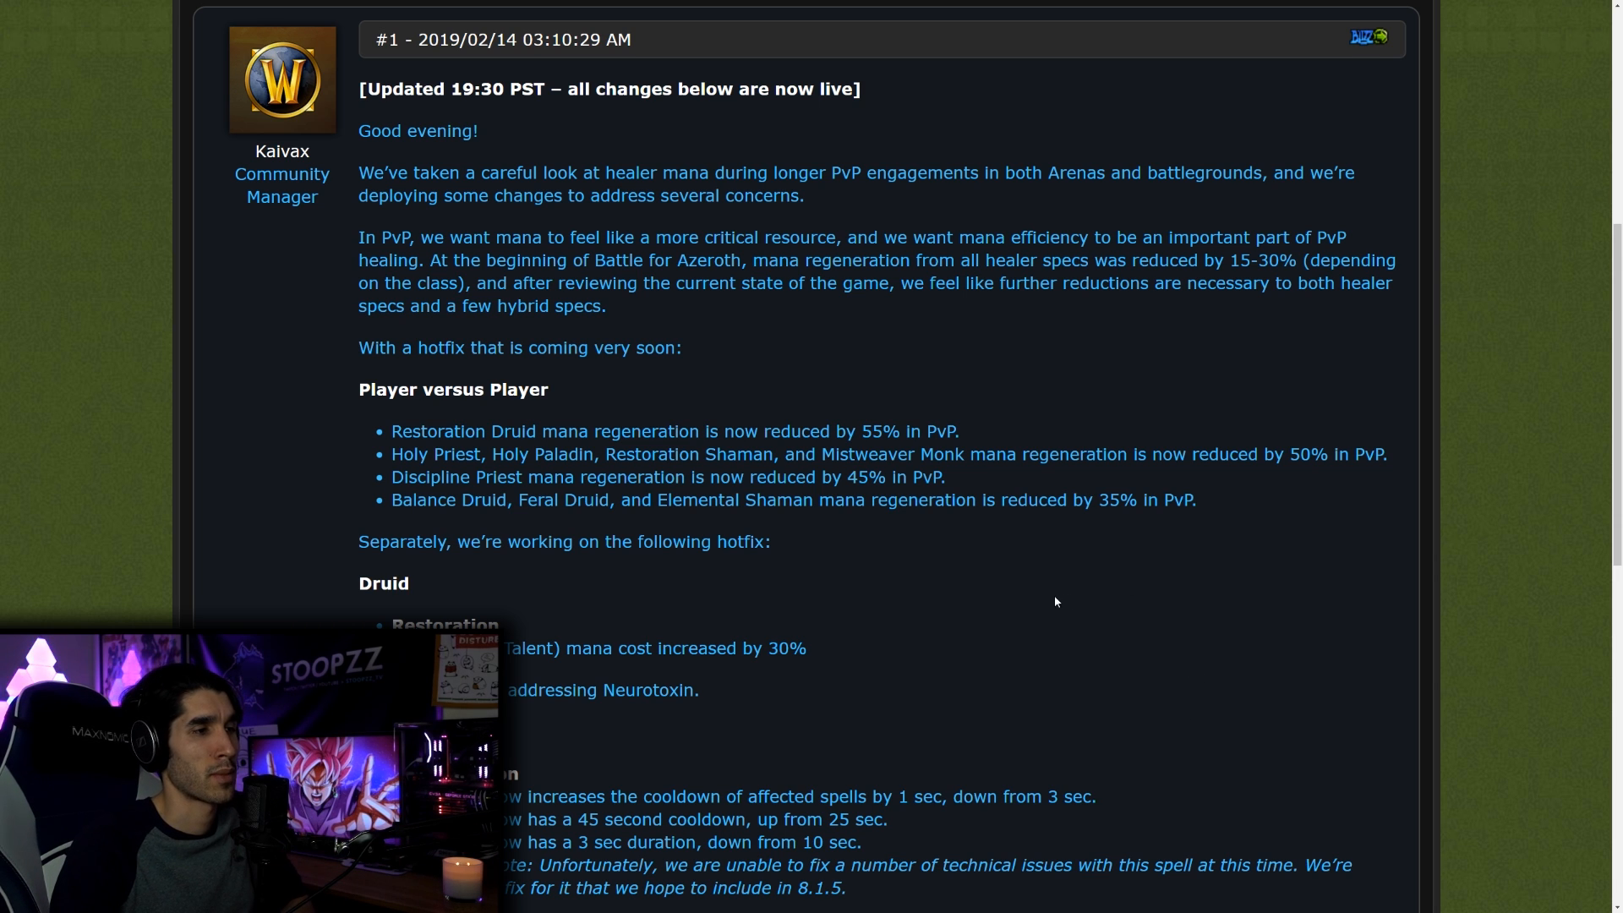
- Scroll to the Restoration Druid Nourish cost increase and Rogue Neurotoxin changes
scroll(down, 3)
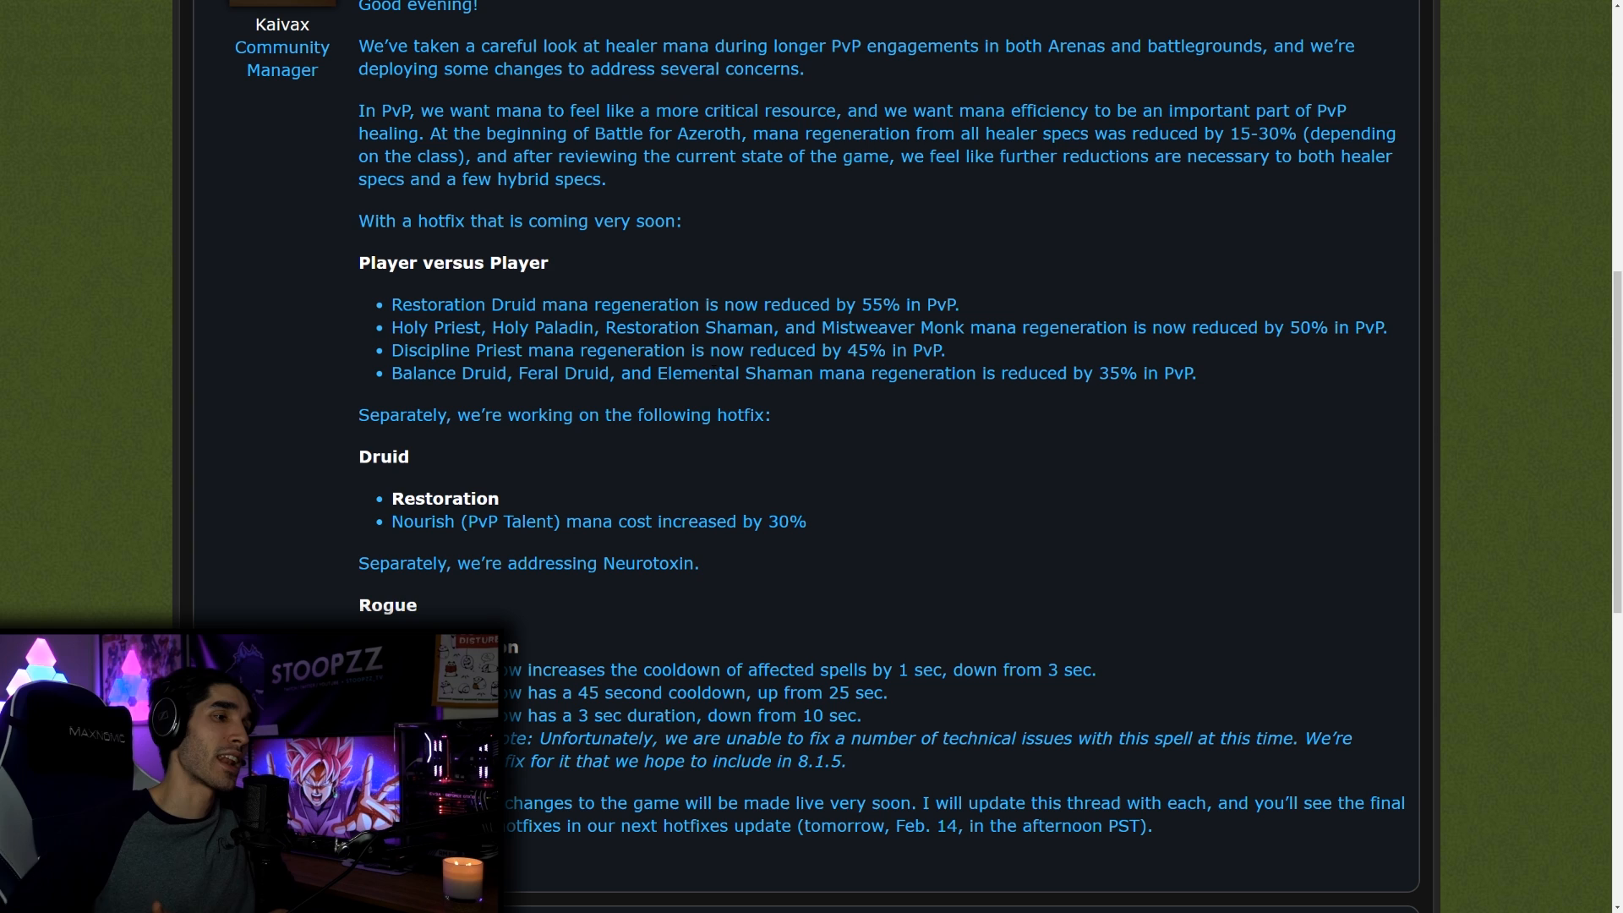
scroll(down, 3)
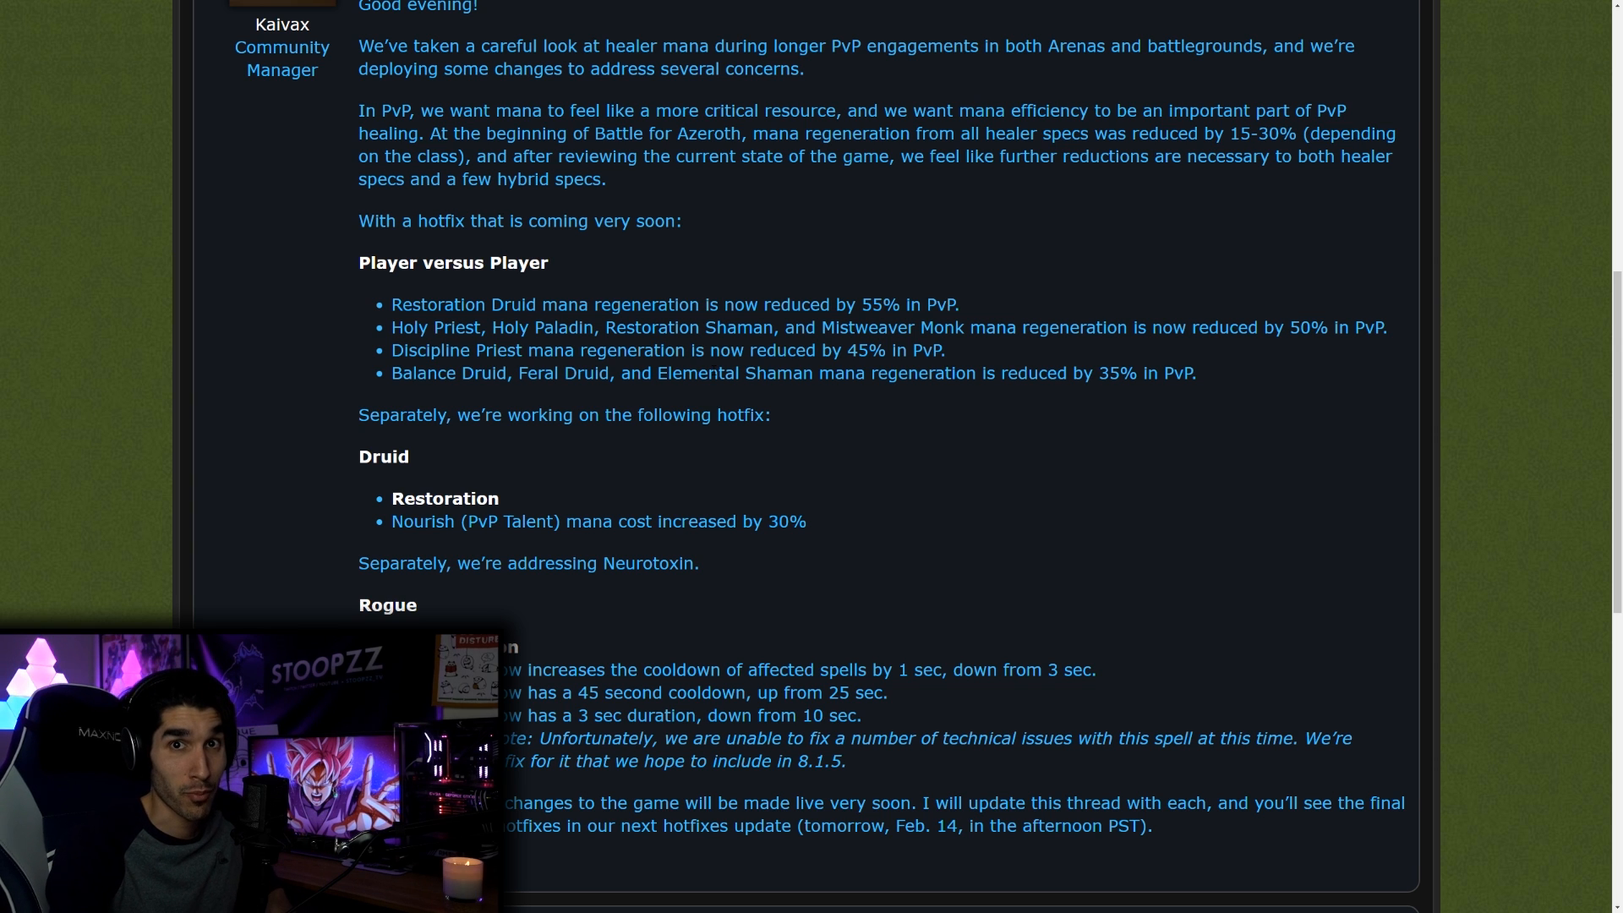
- Scroll the thread down to post #36 confirming all listed hotfix changes are live
scroll(down, 3)
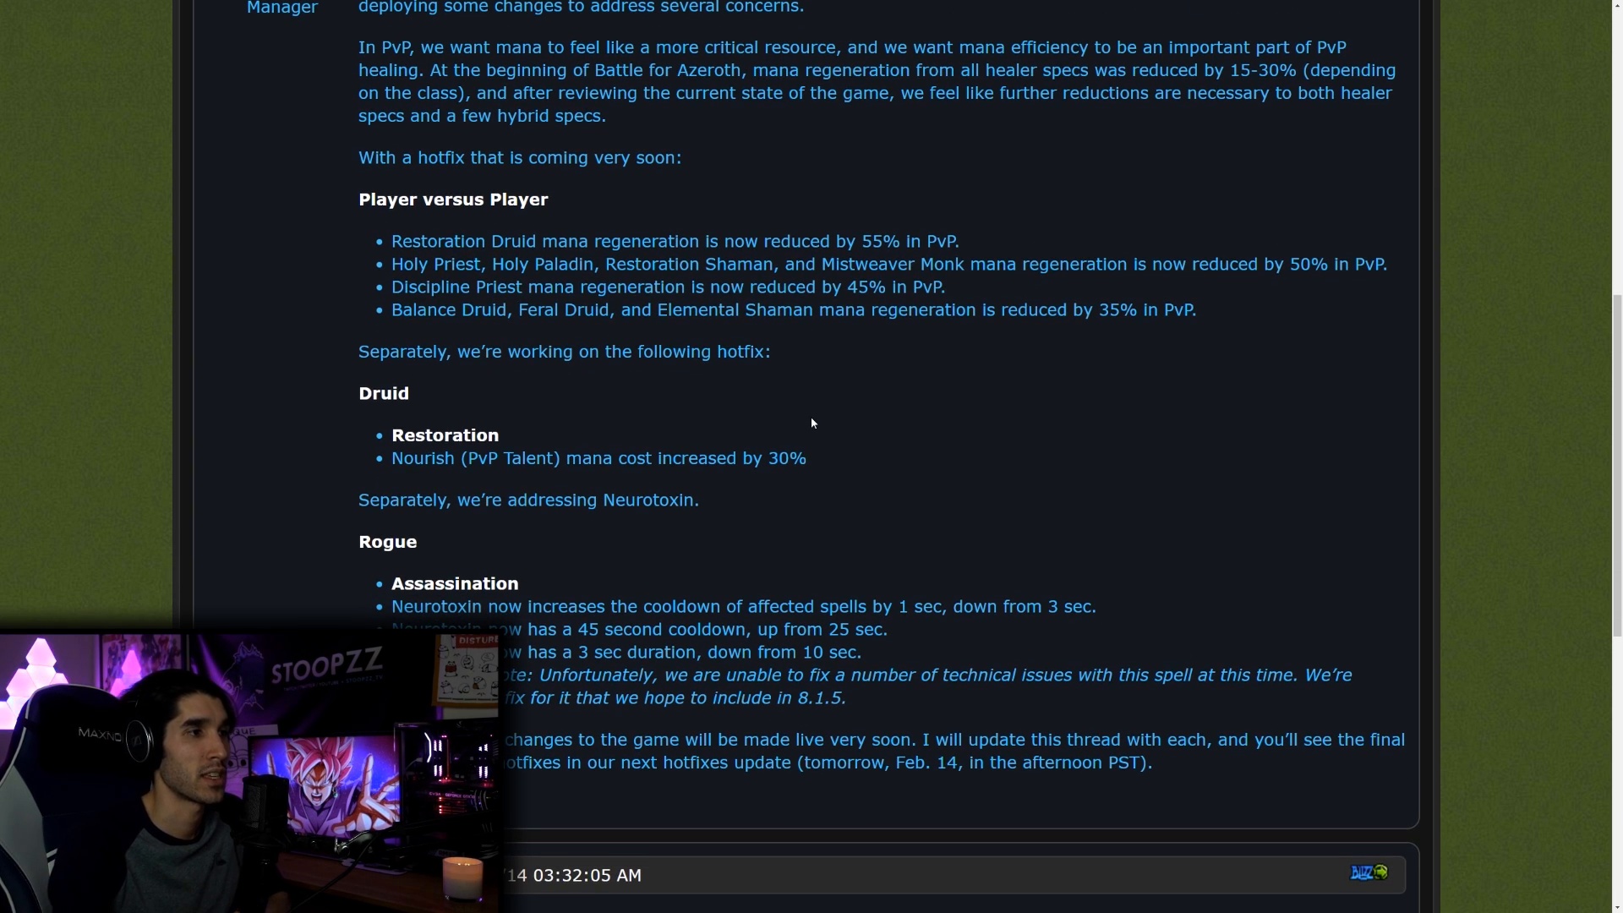
scroll(down, 3)
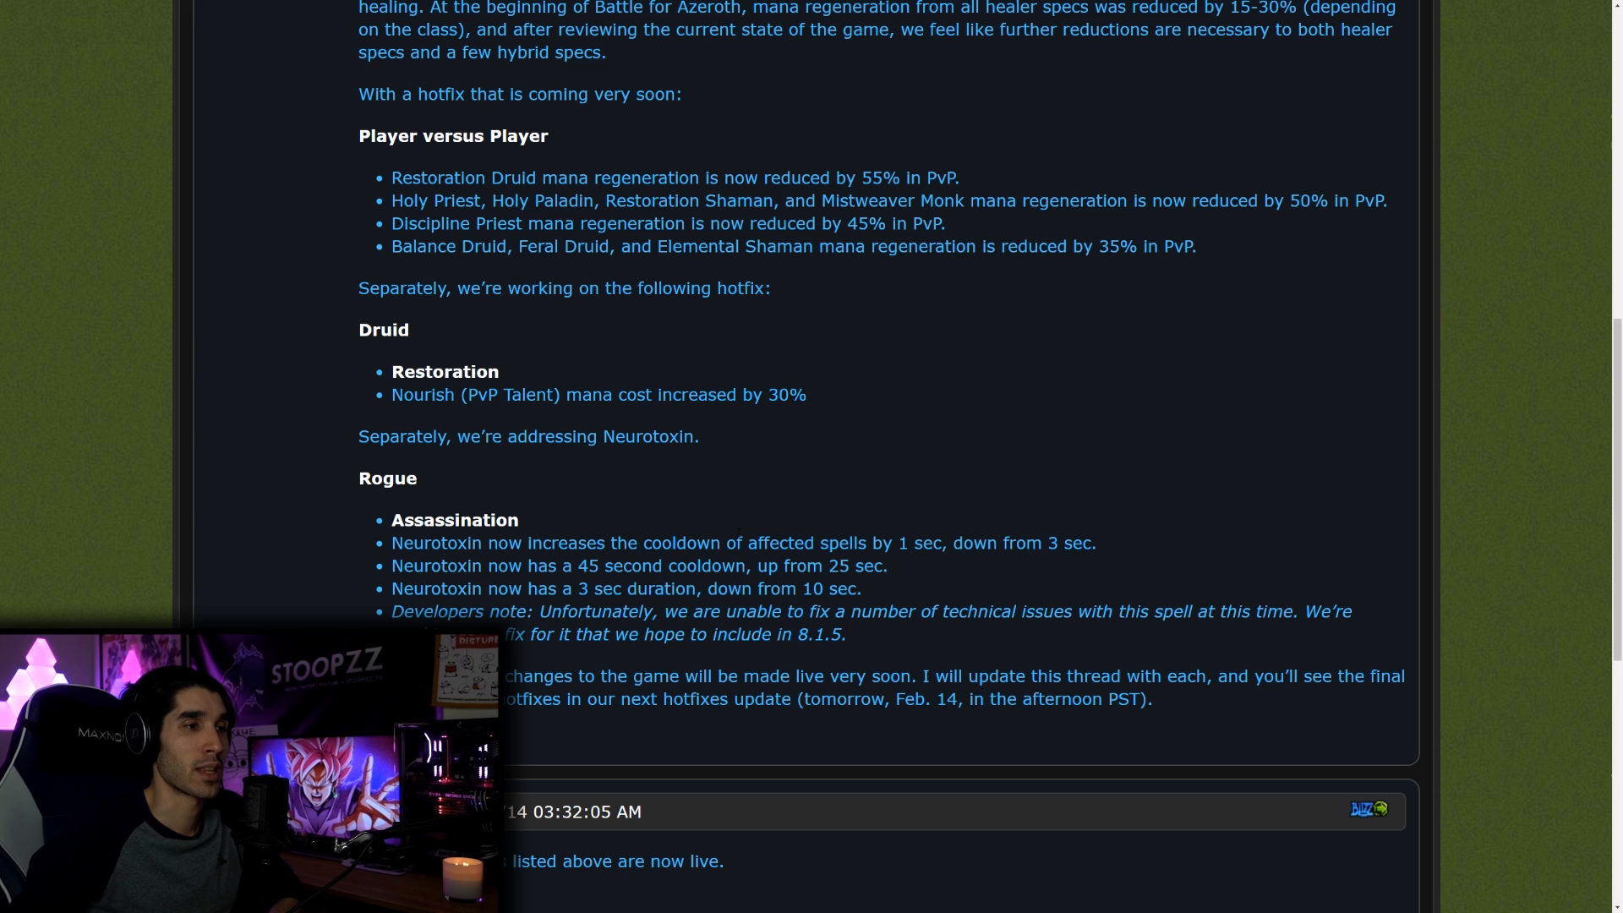
mouse_move(683, 508)
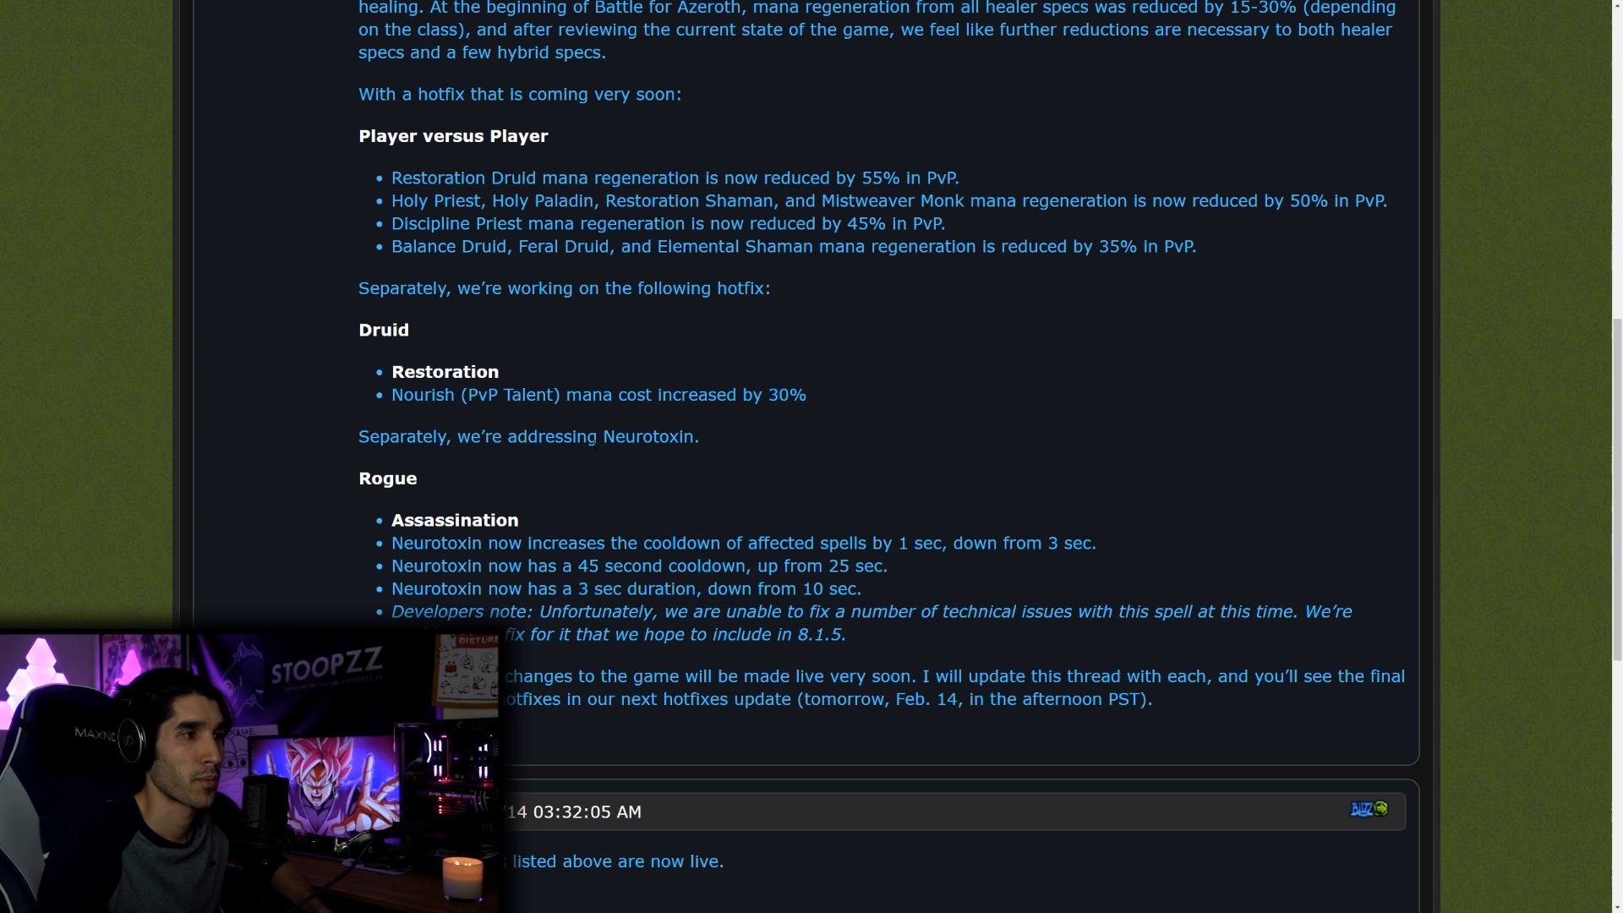
scroll(down, 3)
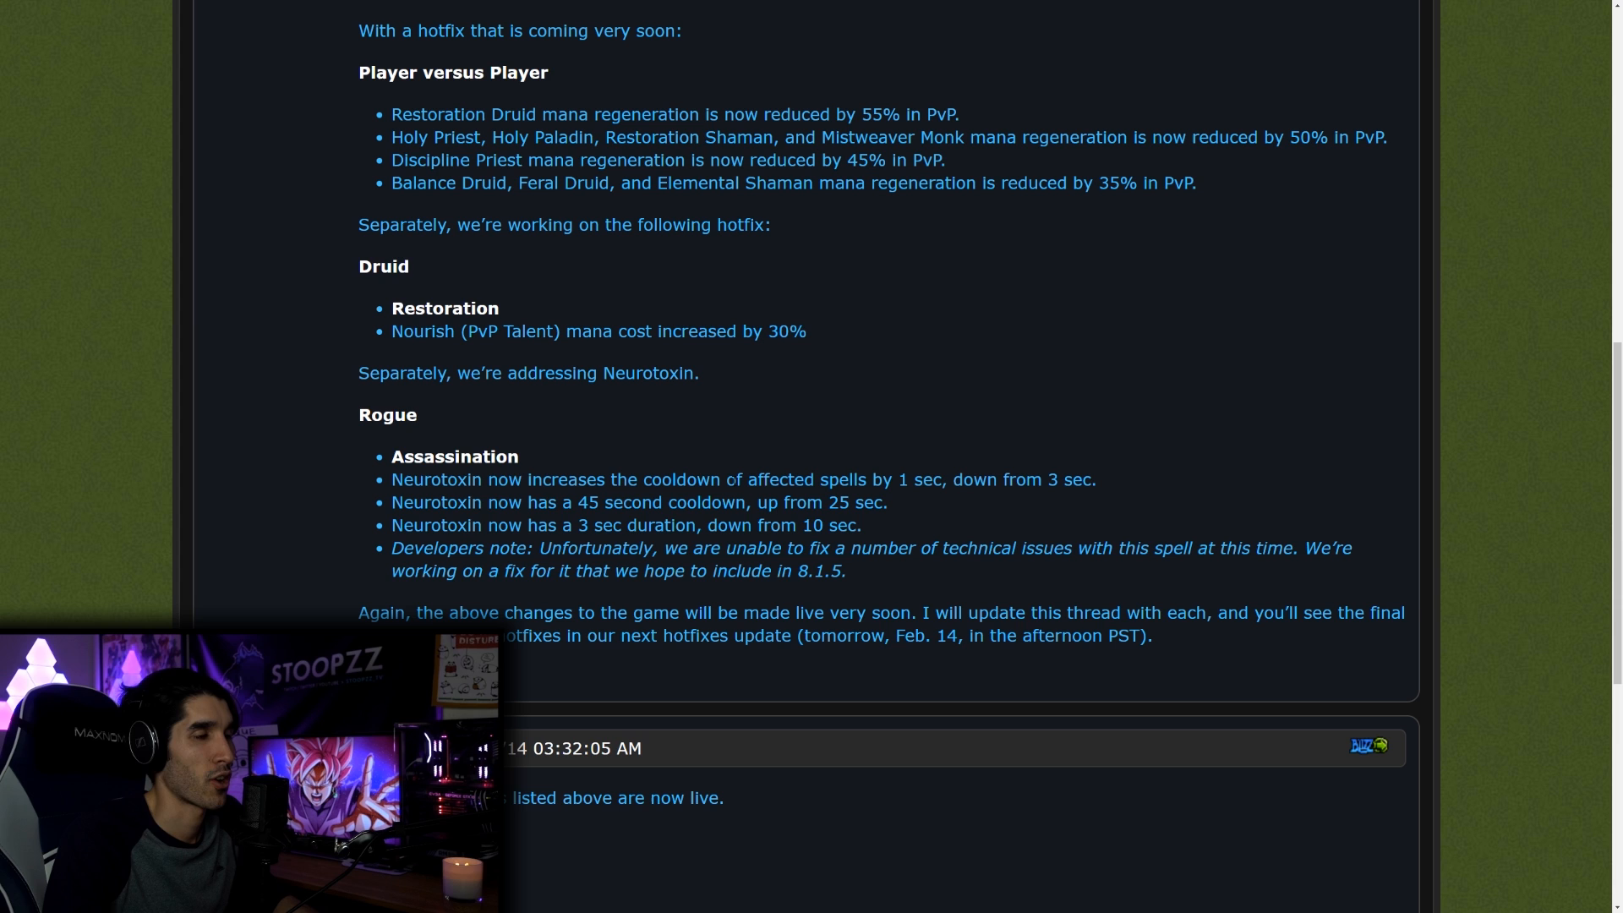
scroll(down, 3)
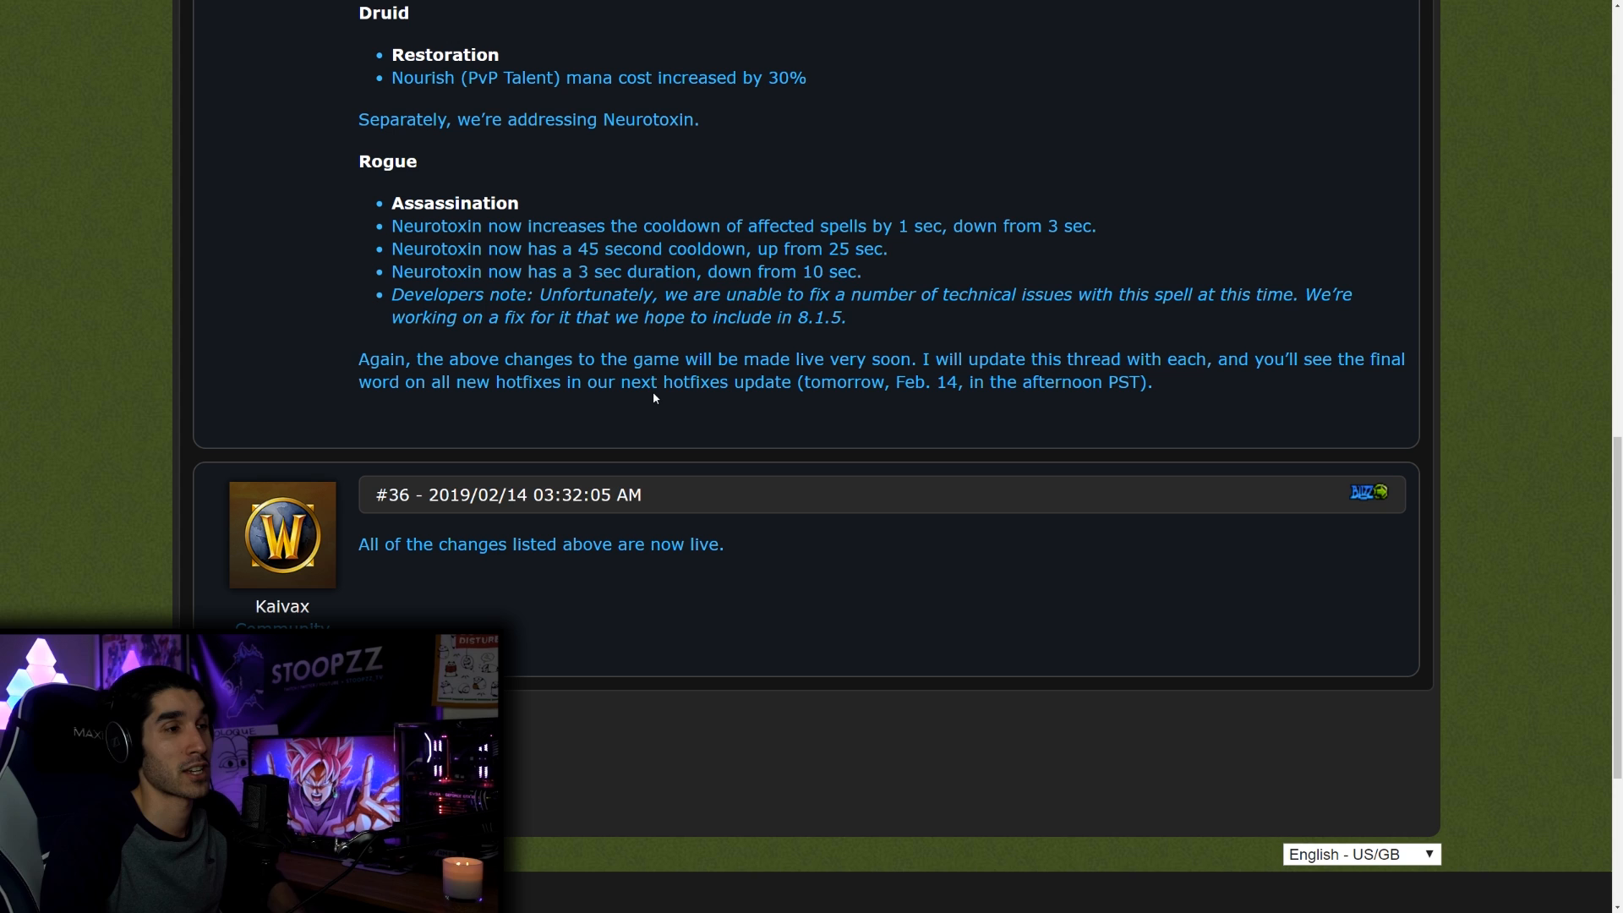
scroll(up, 3)
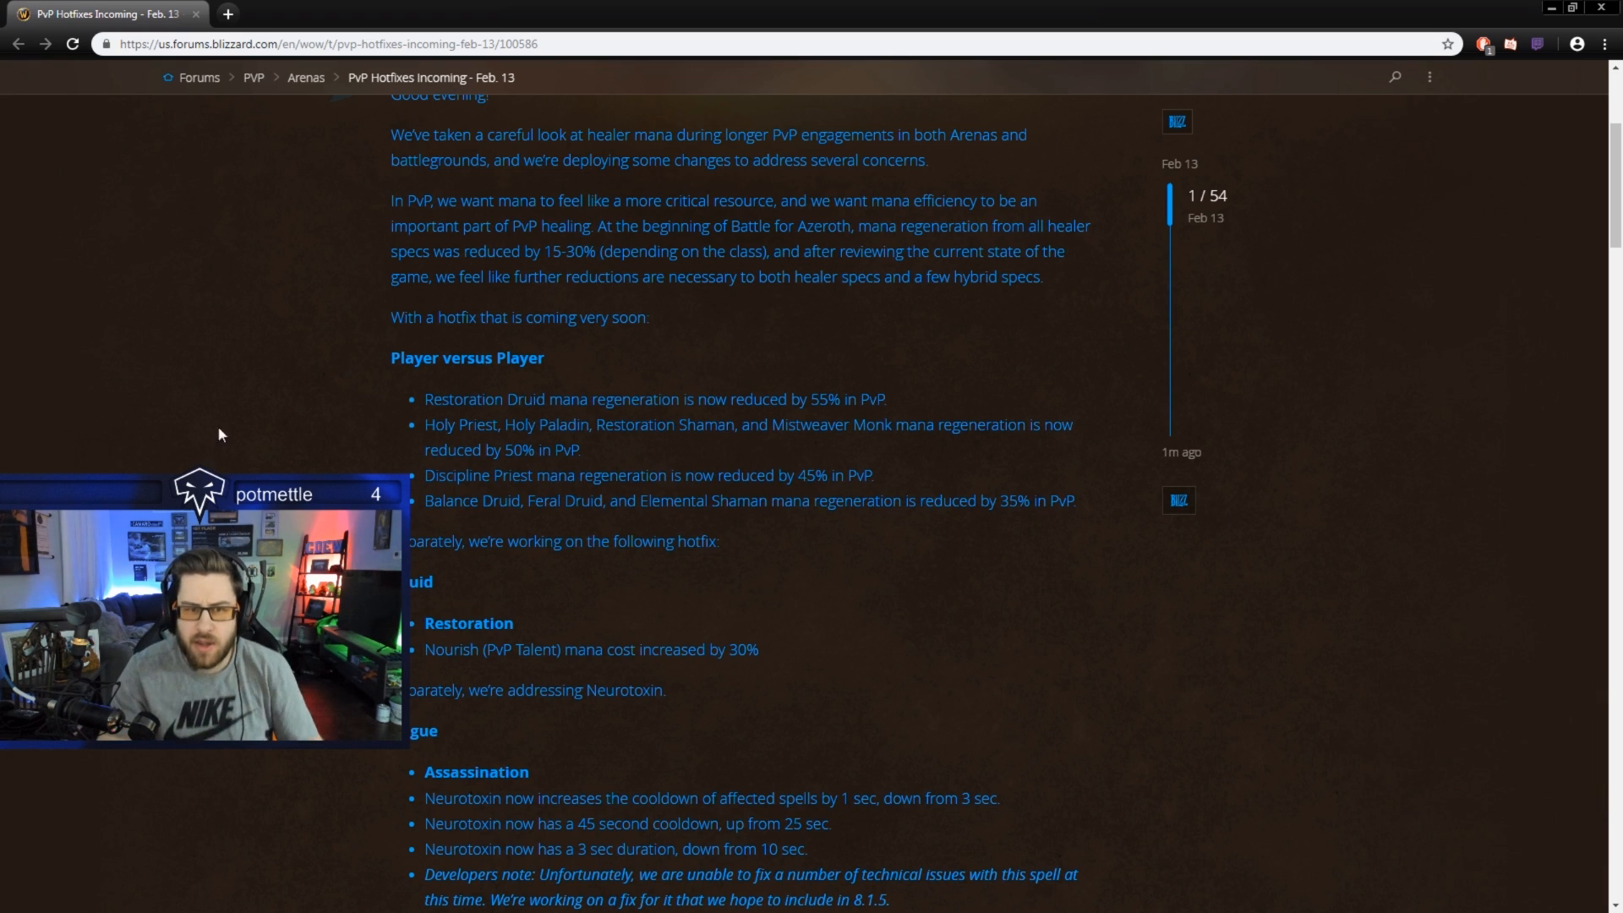
drag(425, 399, 1077, 501)
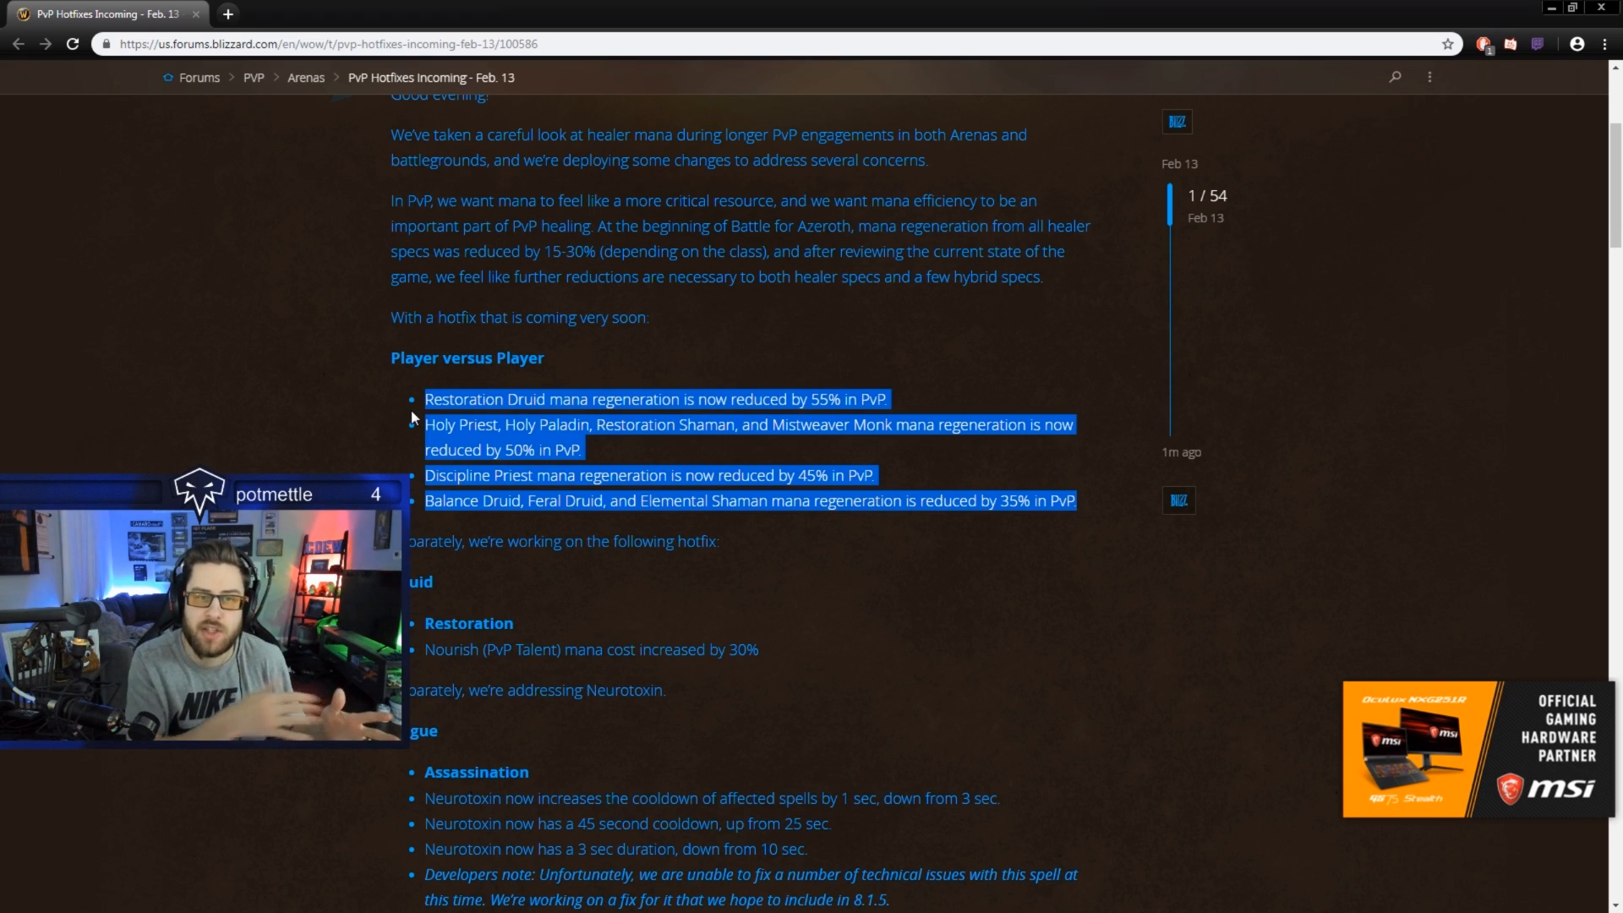
click(1116, 510)
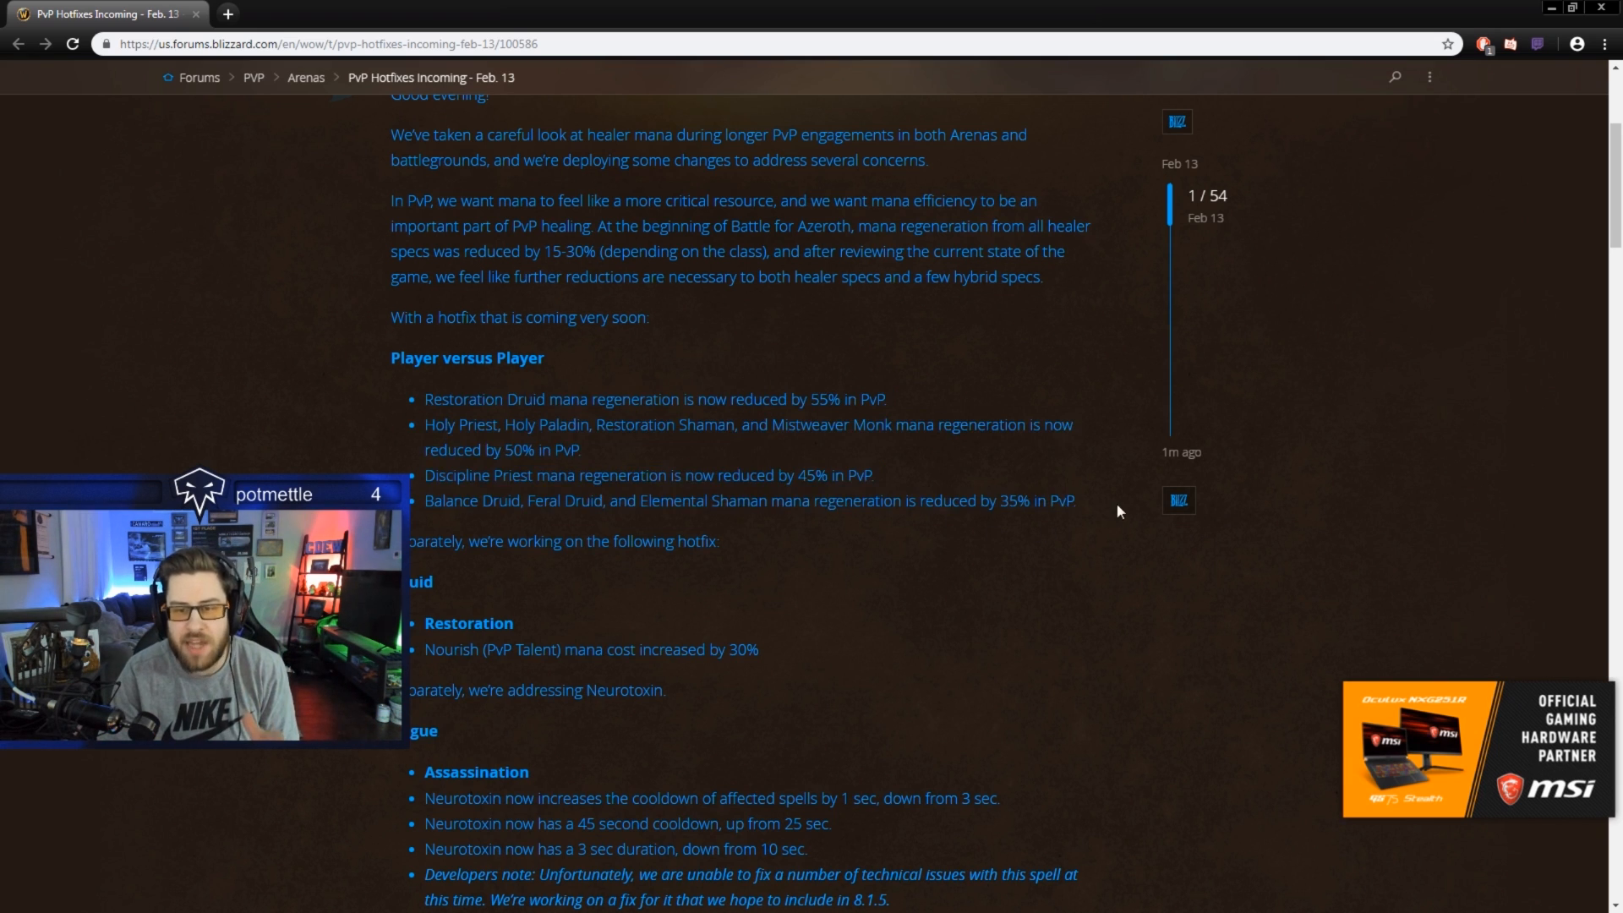
drag(424, 399, 1077, 501)
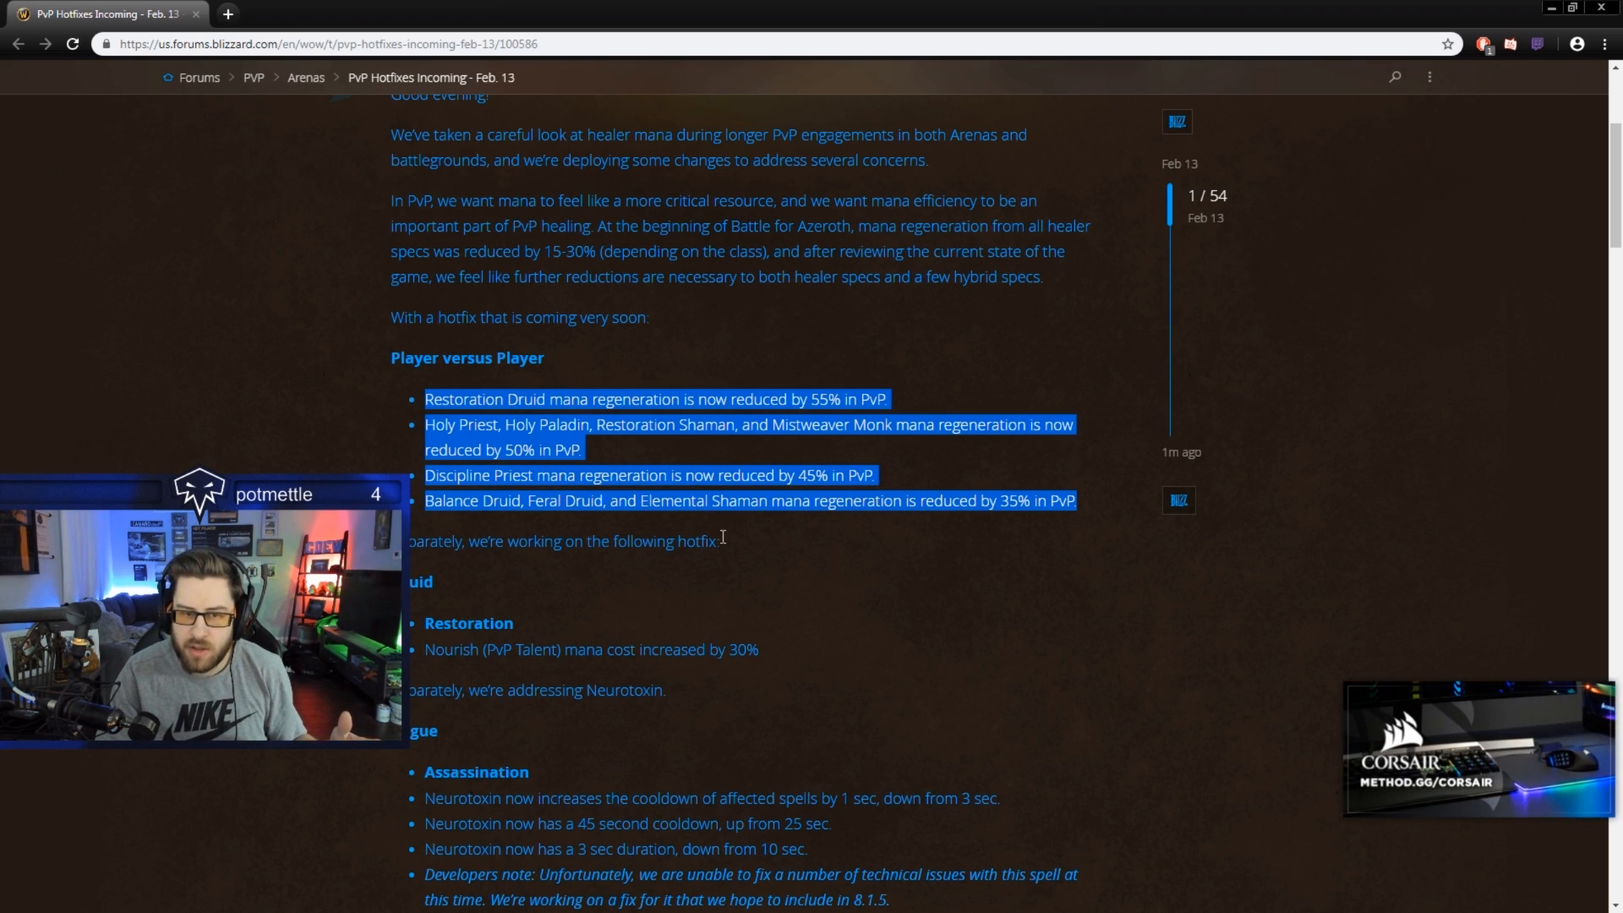
click(967, 546)
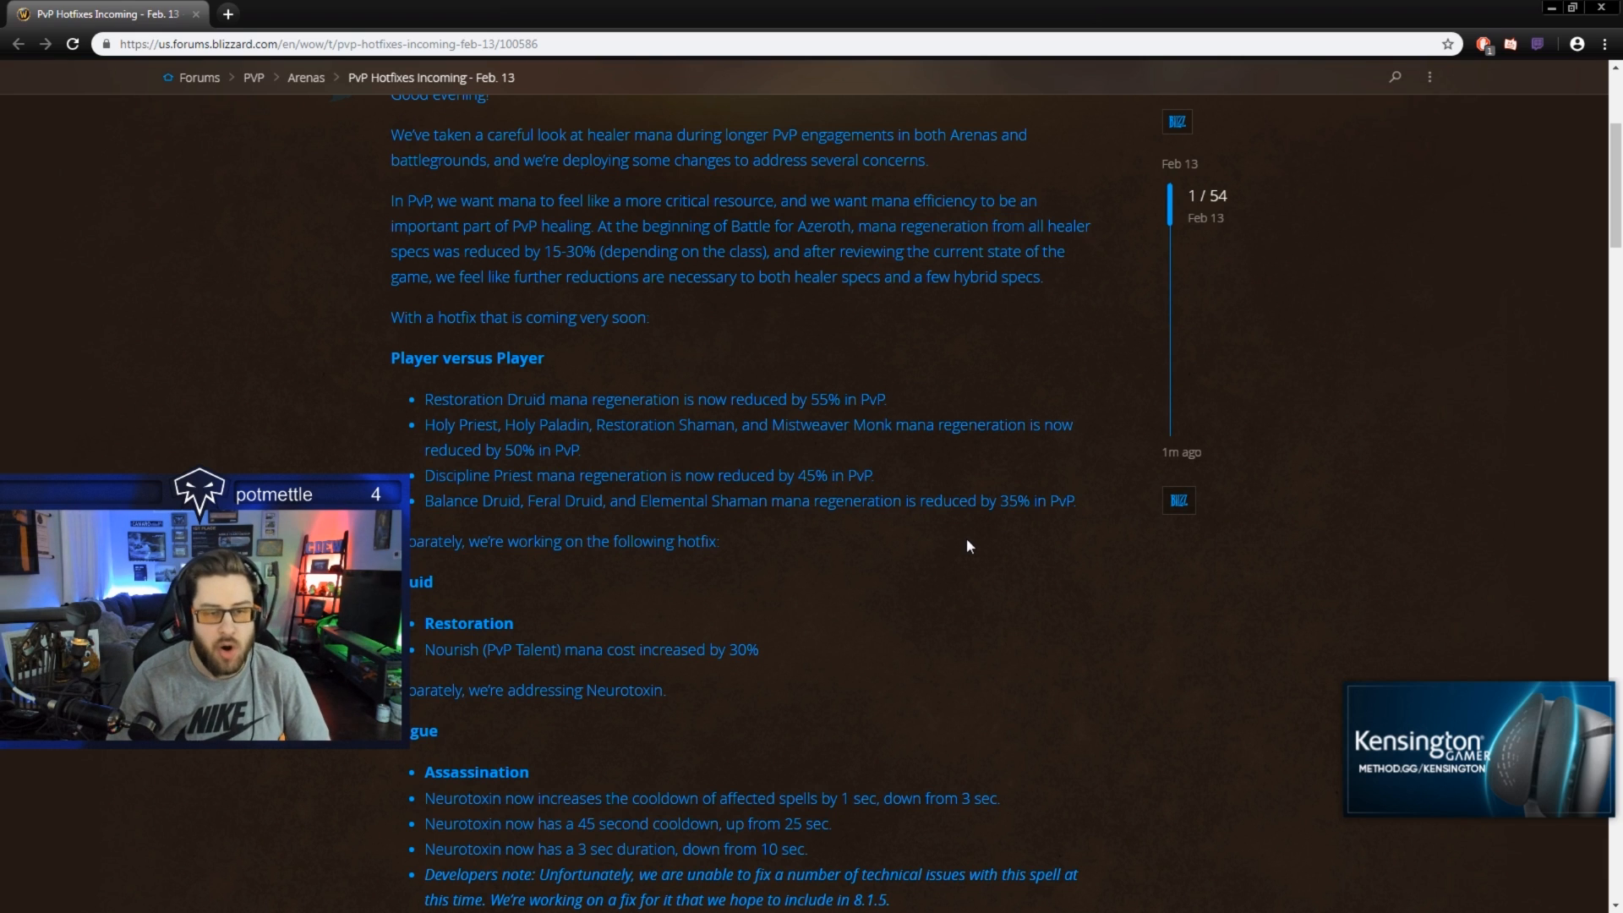
mouse_move(821, 519)
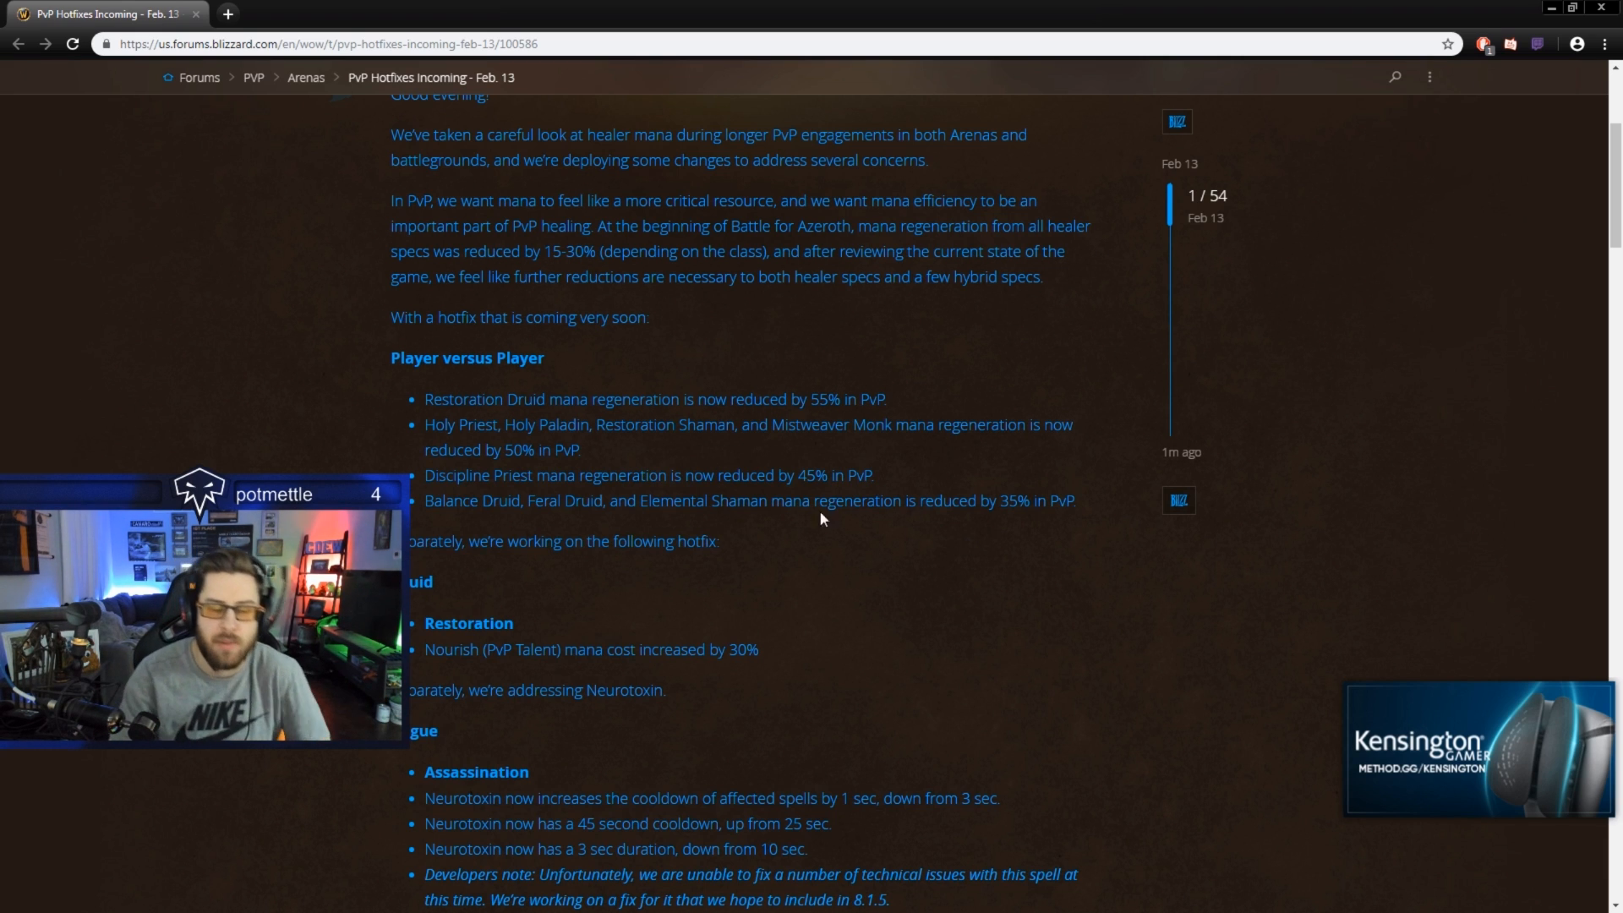